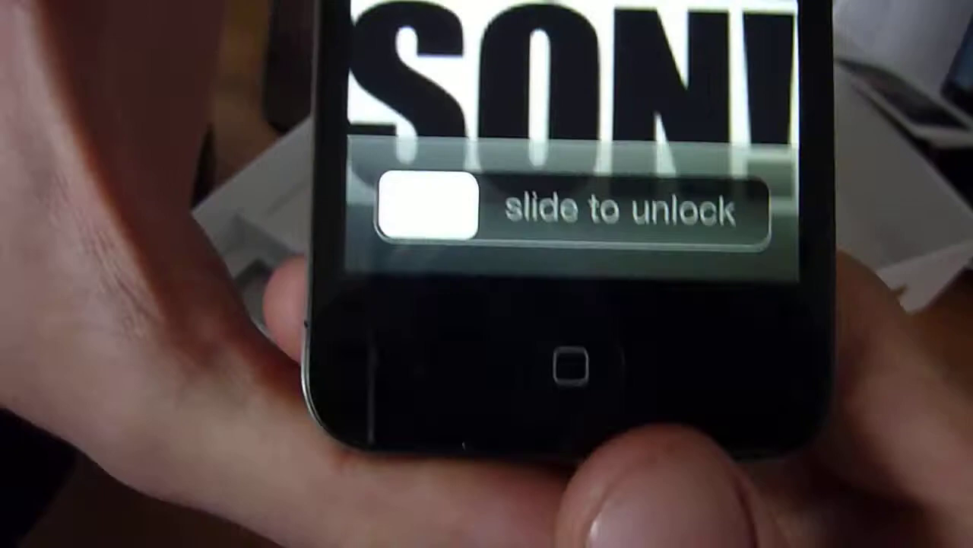
- Unlock the iPhone and bring up the Phone app's empty Favorites list
left_click_drag(426, 213, 684, 357)
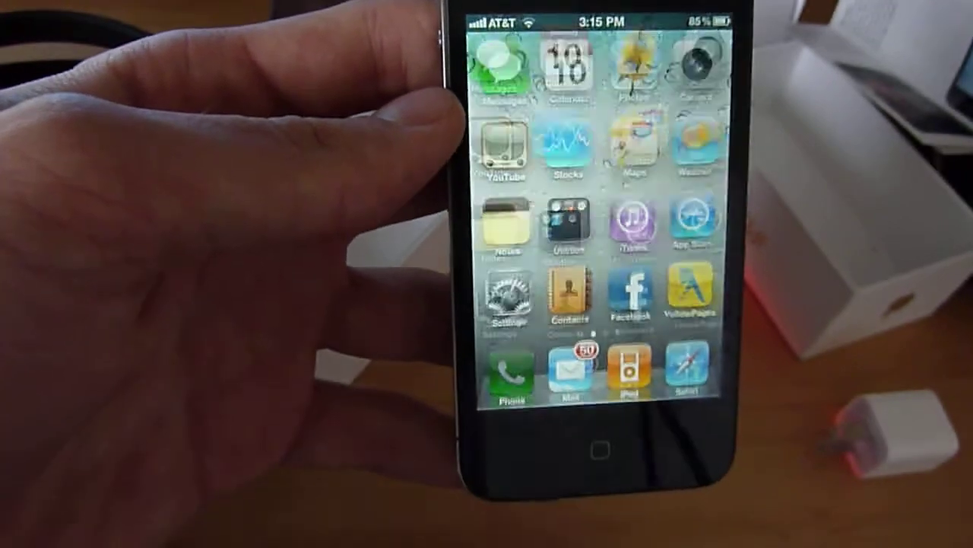
left_click(508, 381)
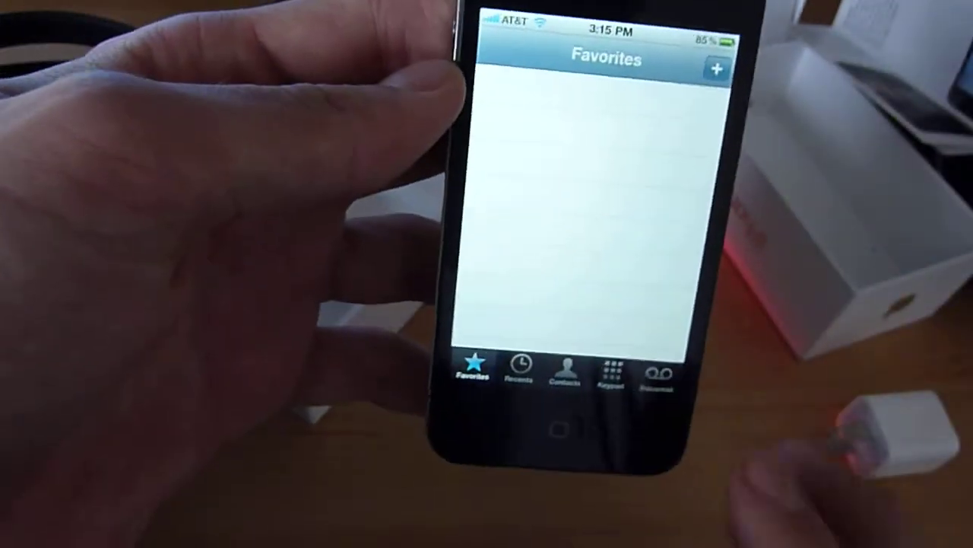
left_click(663, 372)
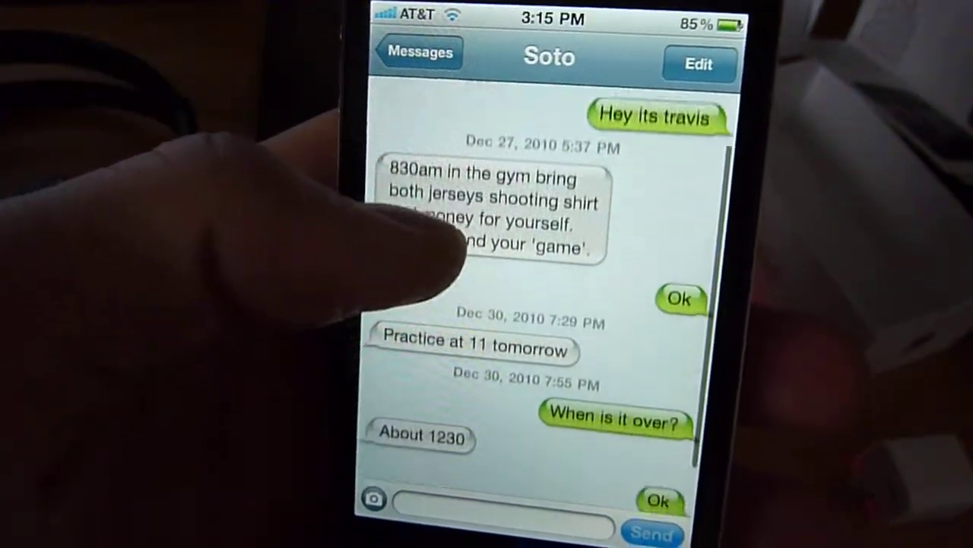
- Draft a reply in the open conversation, typing 'vif' and 'balls' in the message field
left_click(494, 524)
type("My cat is very big and I has")
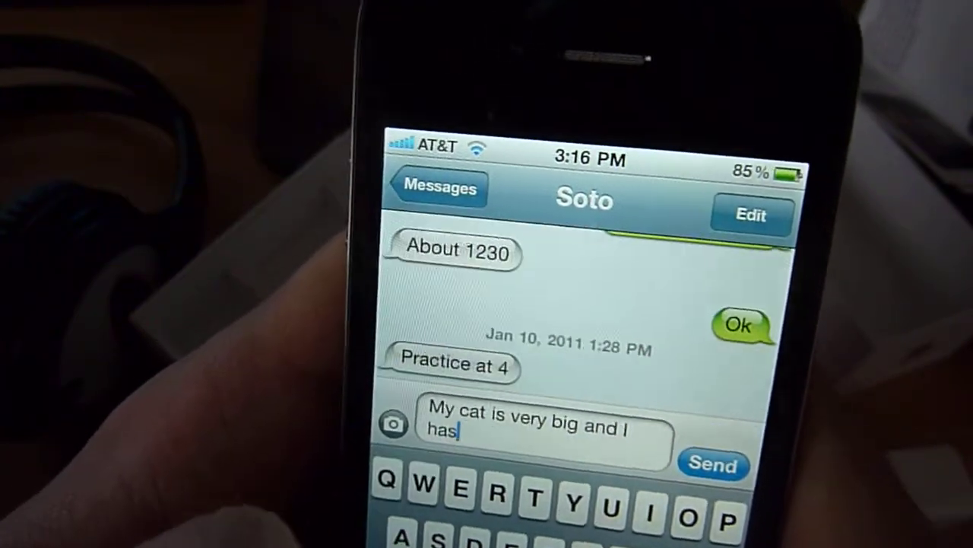
type("vif")
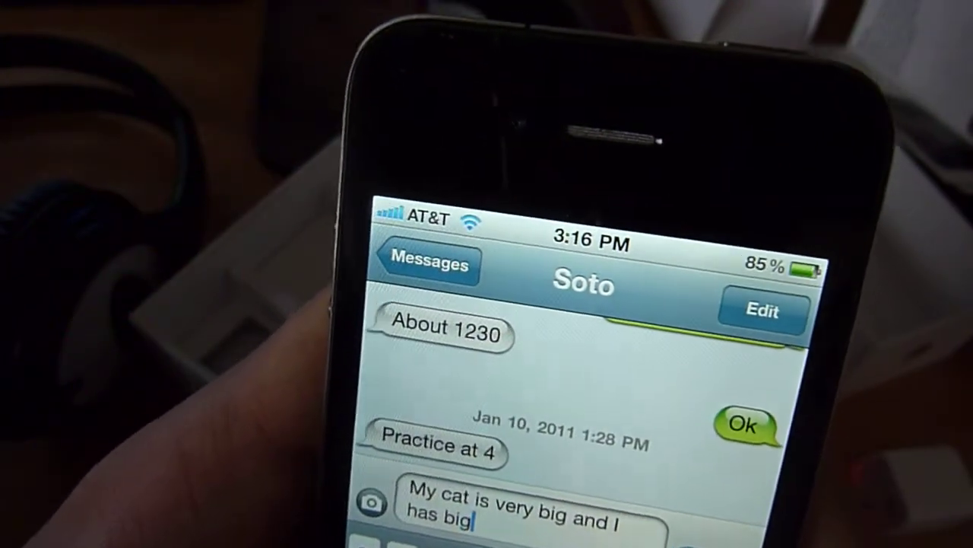
type("balls")
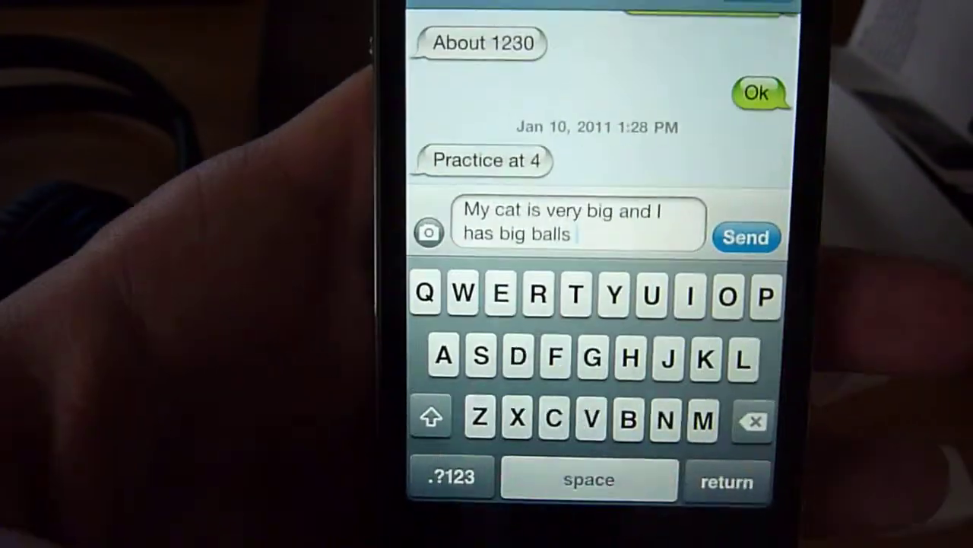
left_click(451, 478)
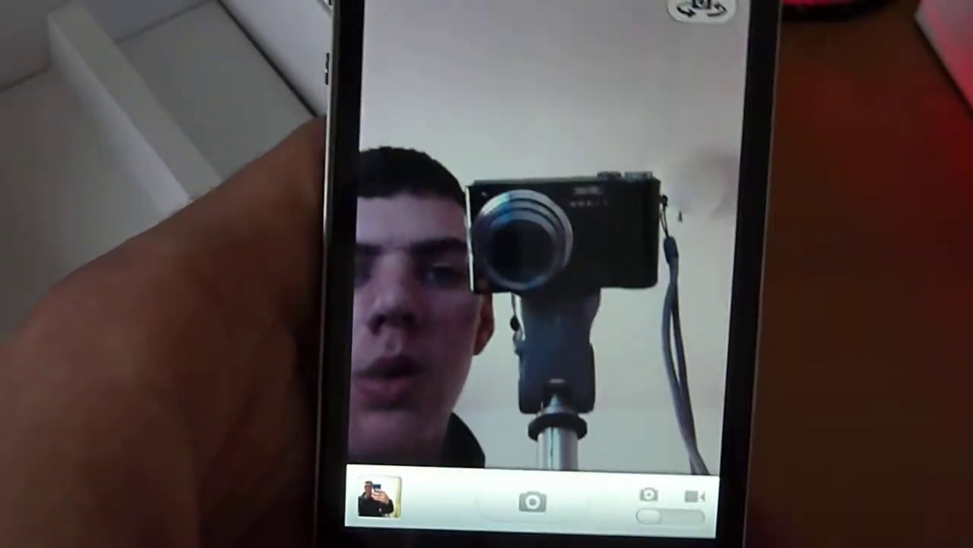
- Switch the live camera preview to the front-facing lens
left_click(547, 228)
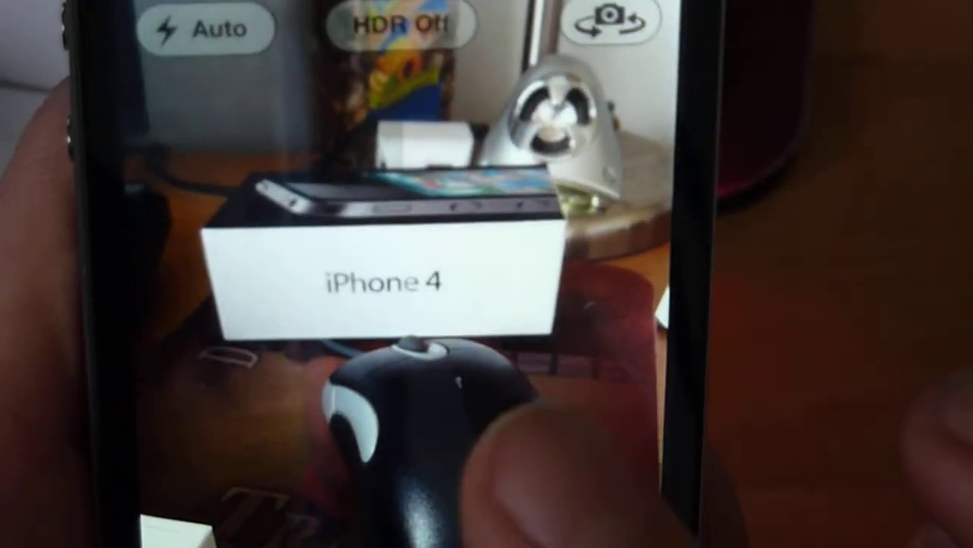
- Flip back to the rear camera to frame the iPhone 4 box, flash Auto, HDR off
left_click(585, 380)
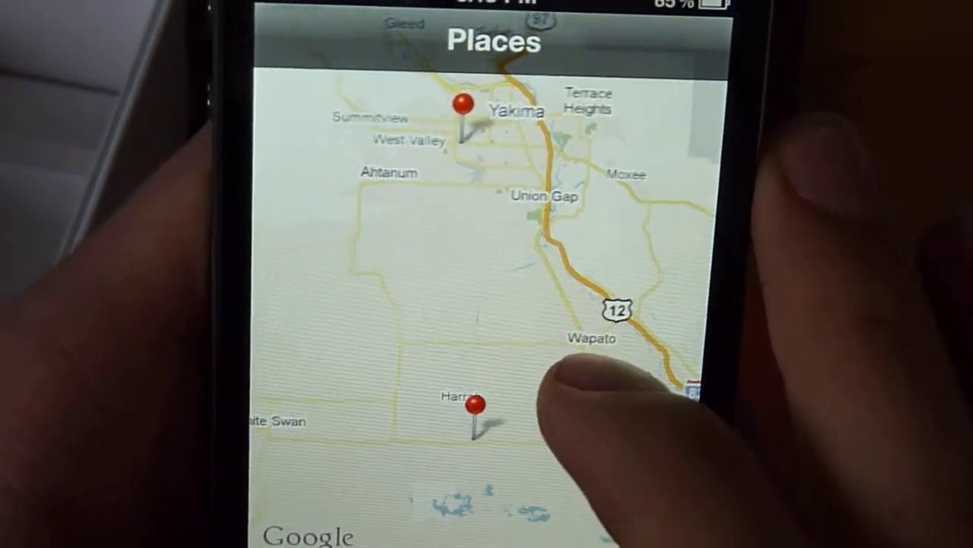
- View photos from a pinned place, then leave Photos for the home screen
left_click(475, 407)
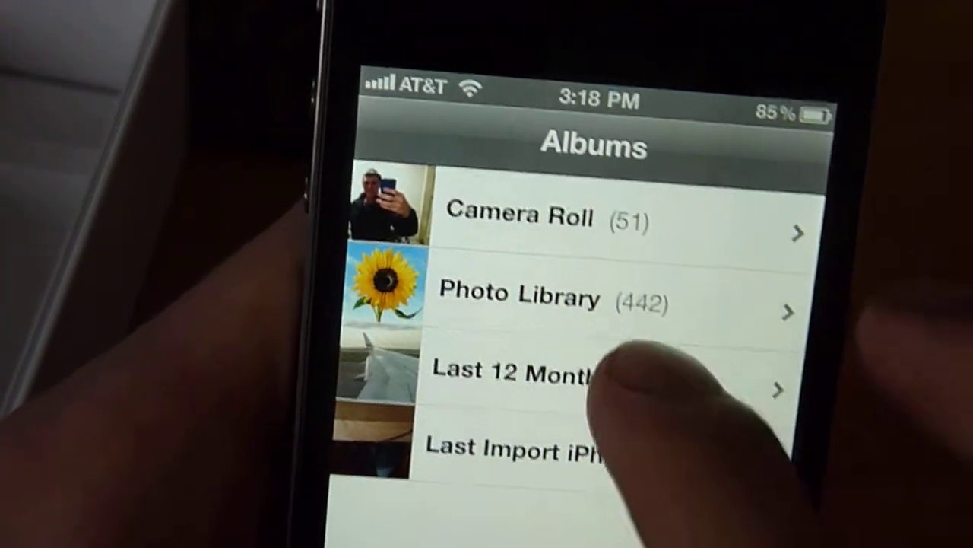
left_click(517, 372)
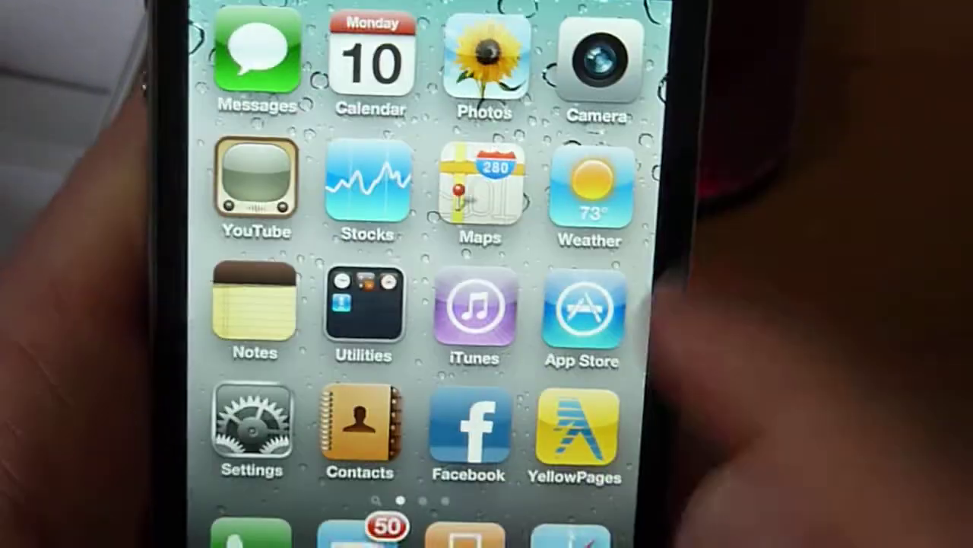
- Swipe the home screen left to reach the third page of apps
scroll("left", 3)
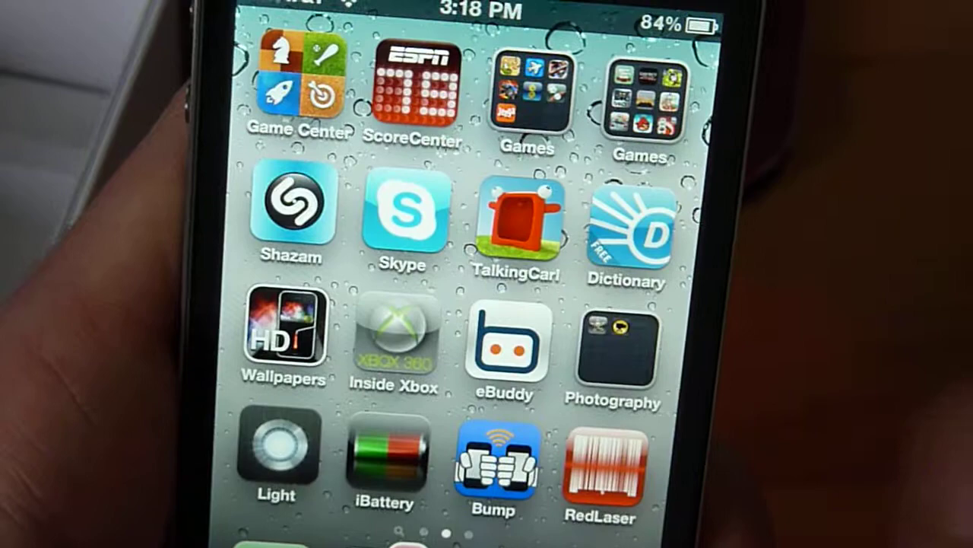
scroll("left", 3)
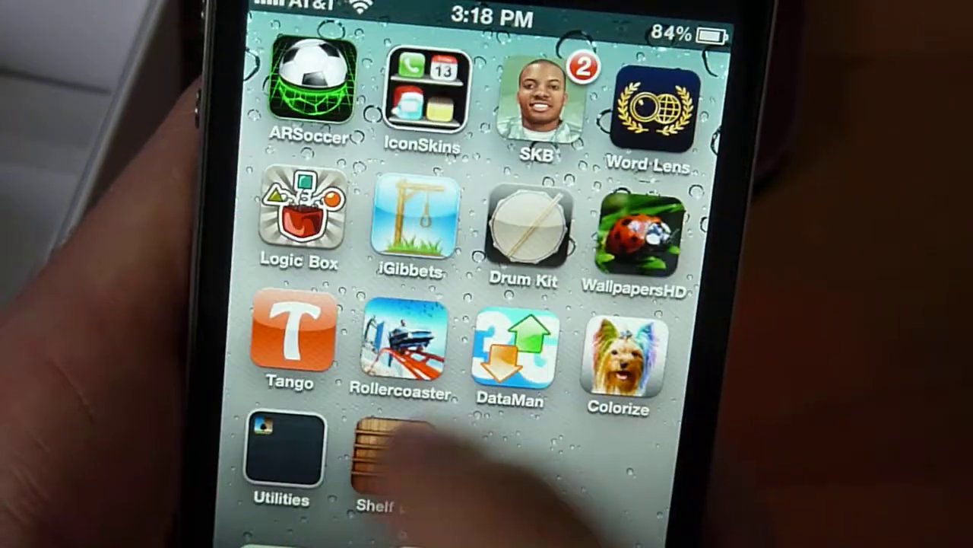
scroll("left", 3)
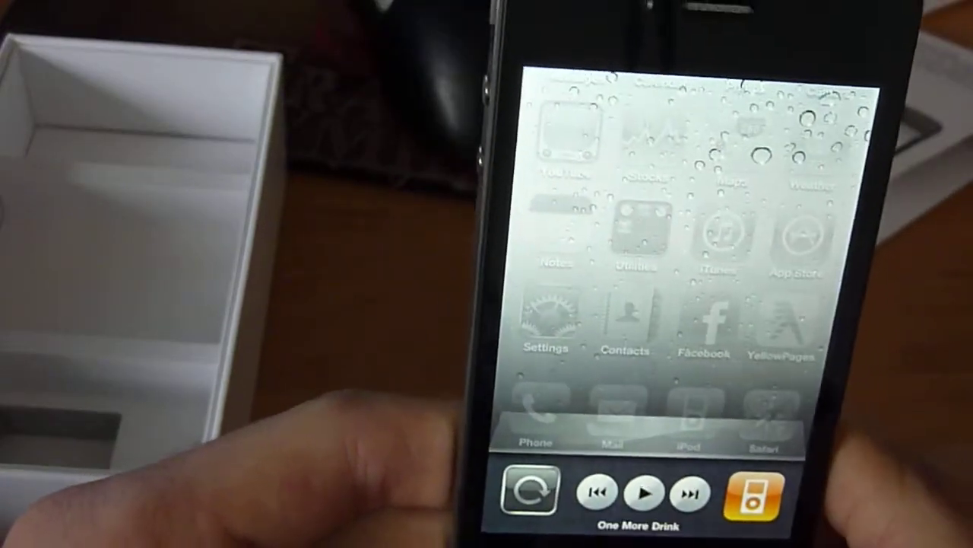
- Reveal the iPod playback controls in the multitasking tray
left_click(646, 493)
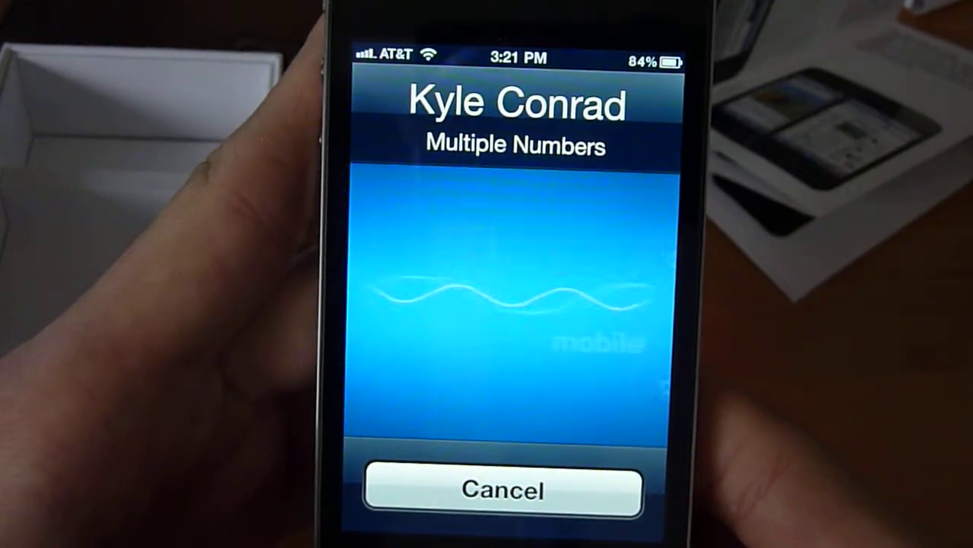
left_click(519, 342)
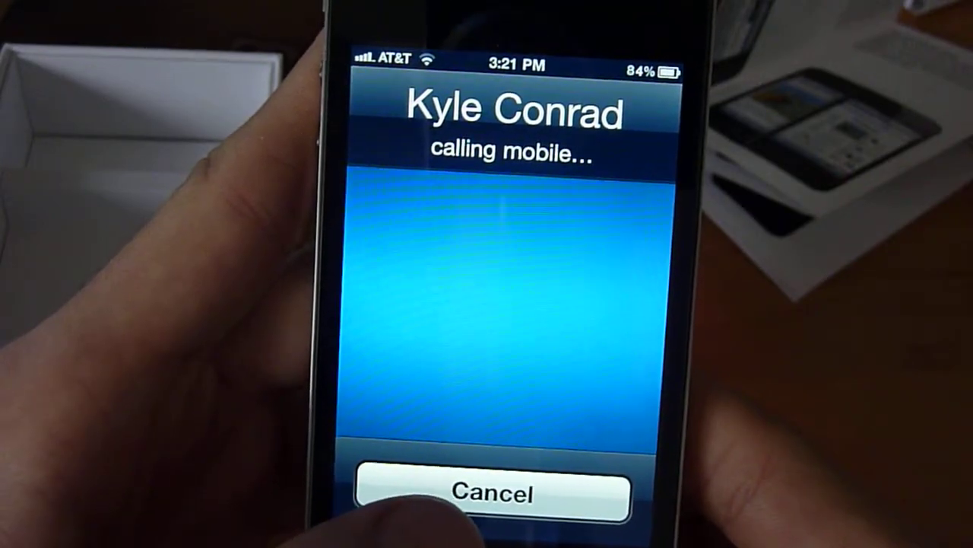
left_click(497, 493)
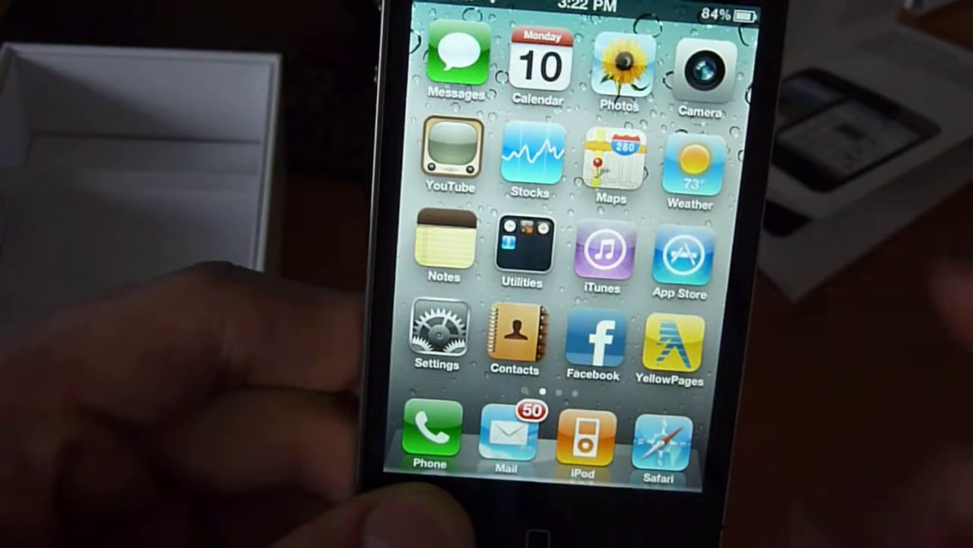
- Swipe the home screen over to the second page of games and utilities
scroll("left", 3)
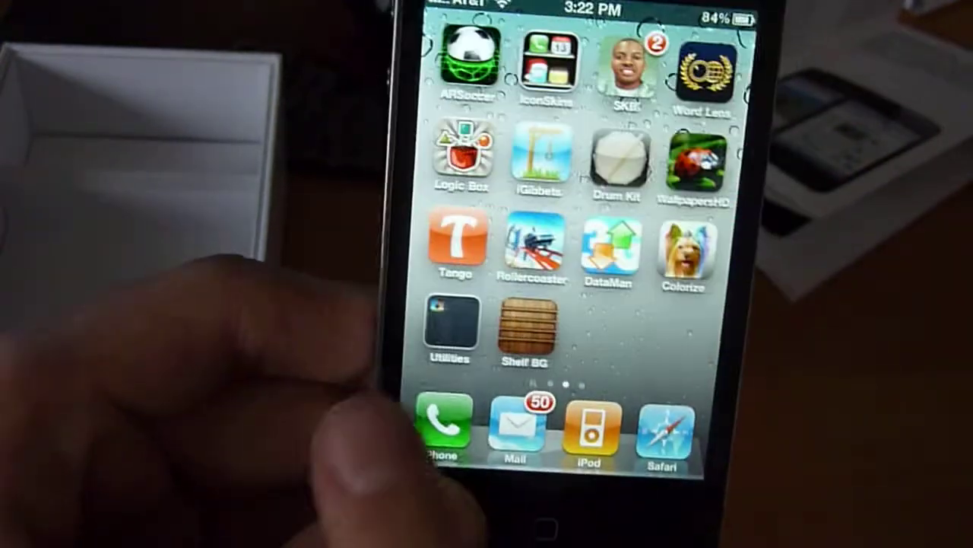
scroll("left", 3)
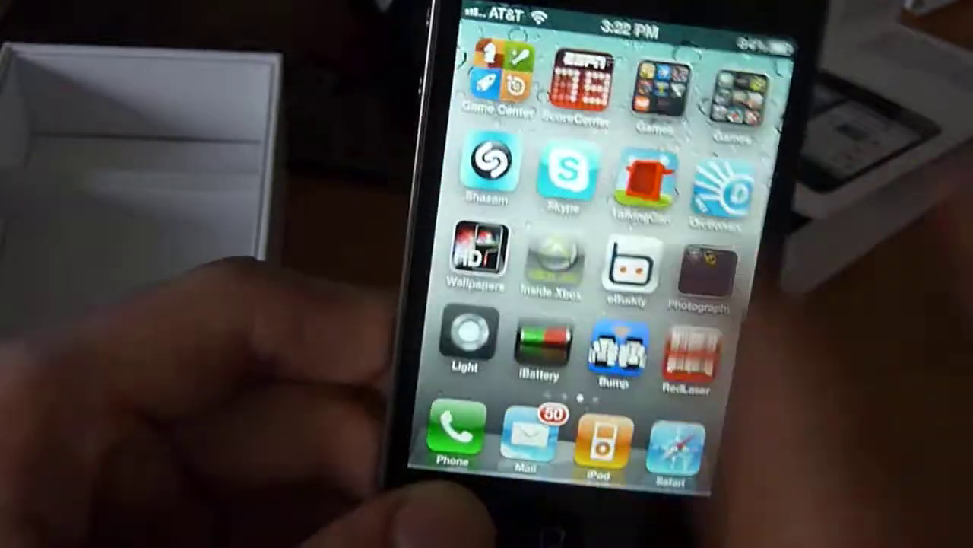